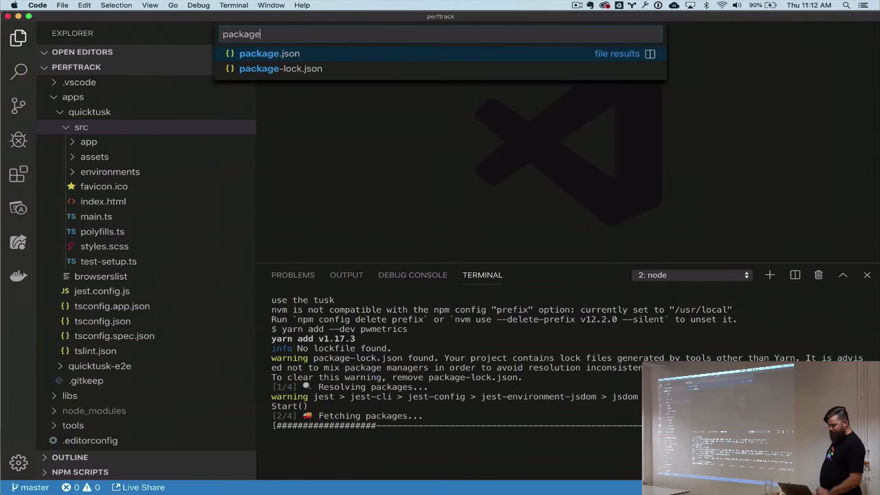
# - Add a "pwmetrics": "pwmetrics --config=pwmetrics-config.js" script to package.json
pyautogui.click(270, 52)
pyautogui.write('"pwmetrics": "pwmetrics')
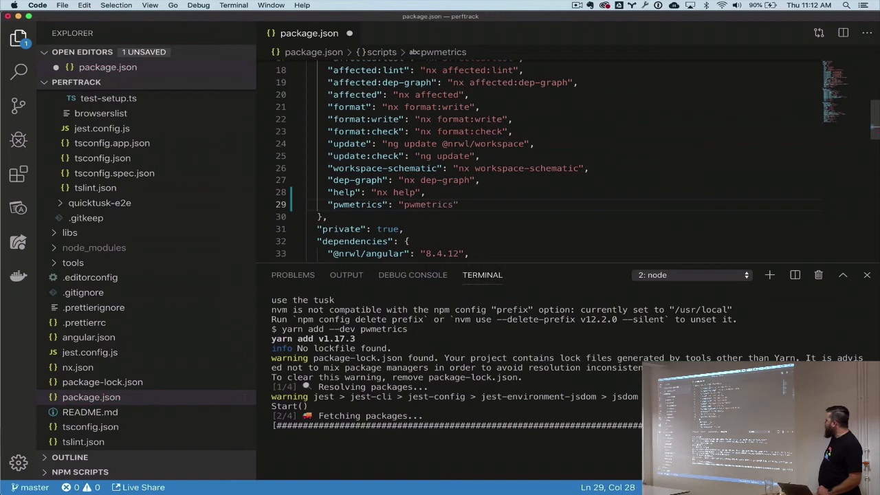
pyautogui.write('--config=pwmetrics-config.js')
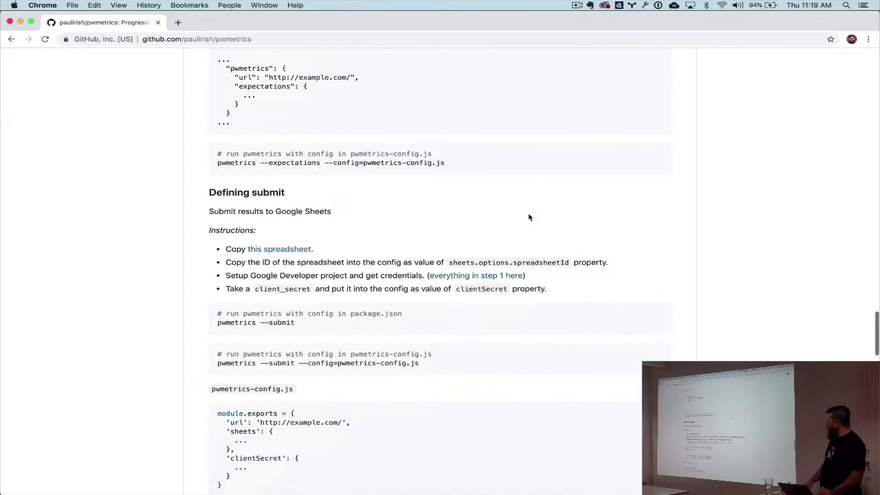
# - Enable the Drive API from the Node.js quickstart and download the client configuration credentials
pyautogui.click(476, 275)
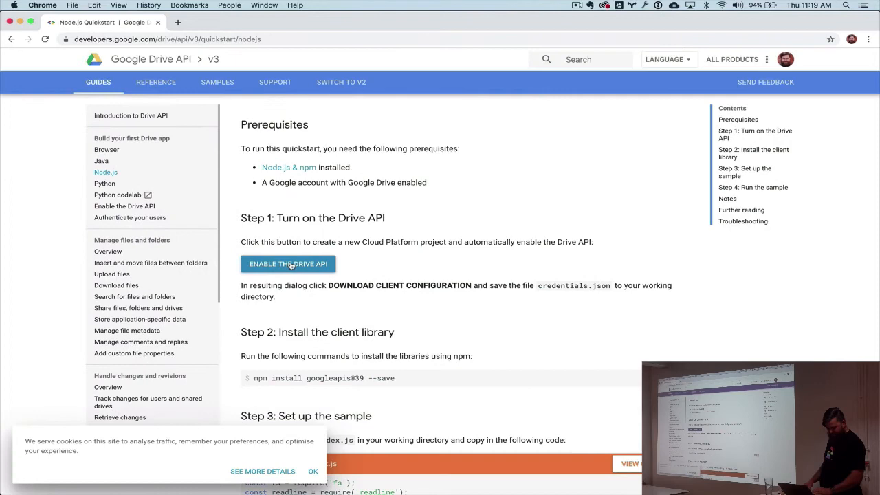
pyautogui.click(287, 264)
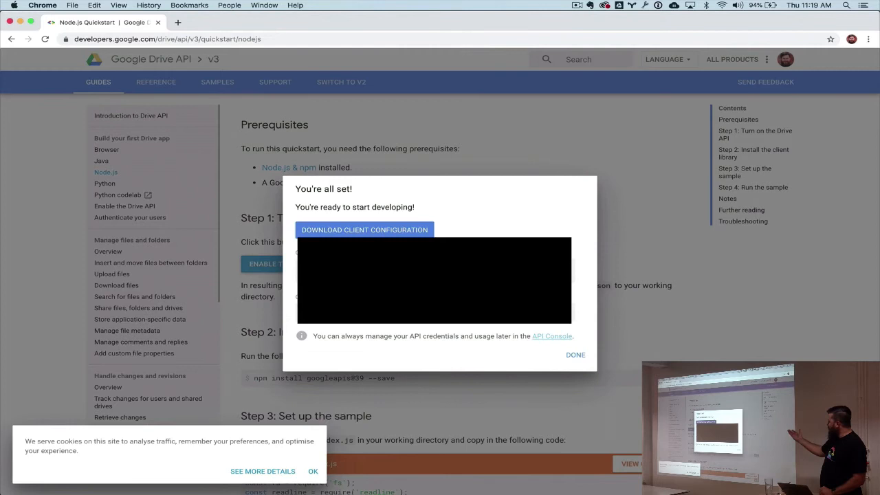
pyautogui.click(365, 229)
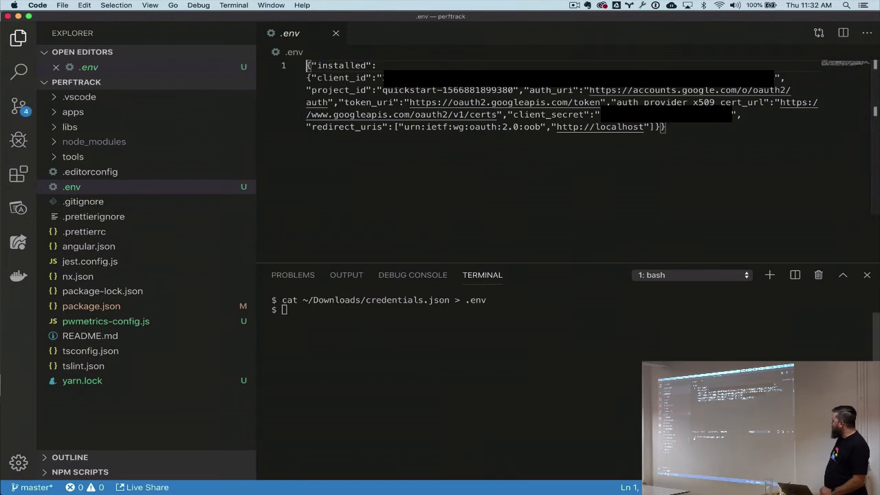
# - Store credentials as GOOGLE_API_CREDENTIALS in .env and load them as clientSecret via dotenv in pwmetrics-config.js
pyautogui.write("GOOGLE_API_CREDENTIALS='")
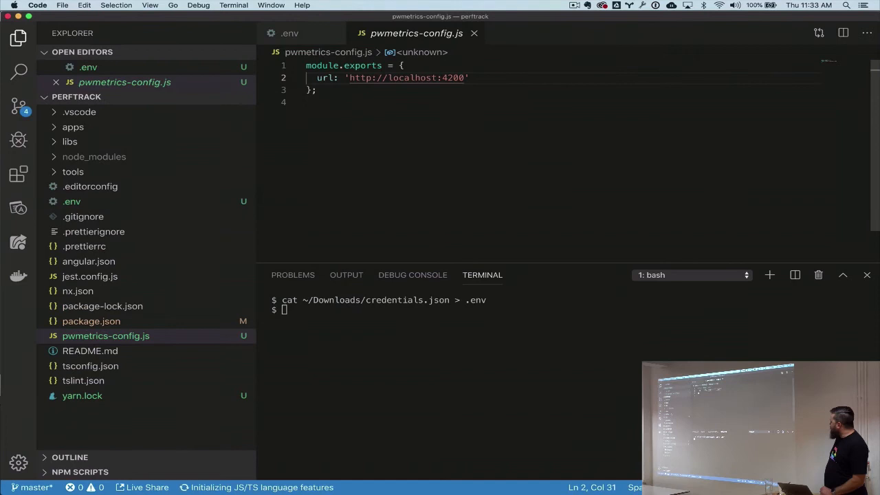
pyautogui.write('clientSecret: JSON.parse(process.env.GOOGLE_API')
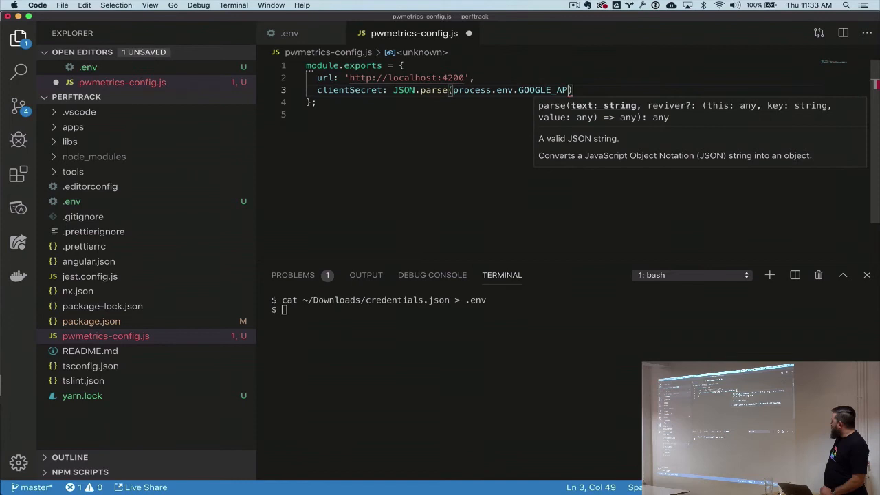
pyautogui.write("require('dotenv')")
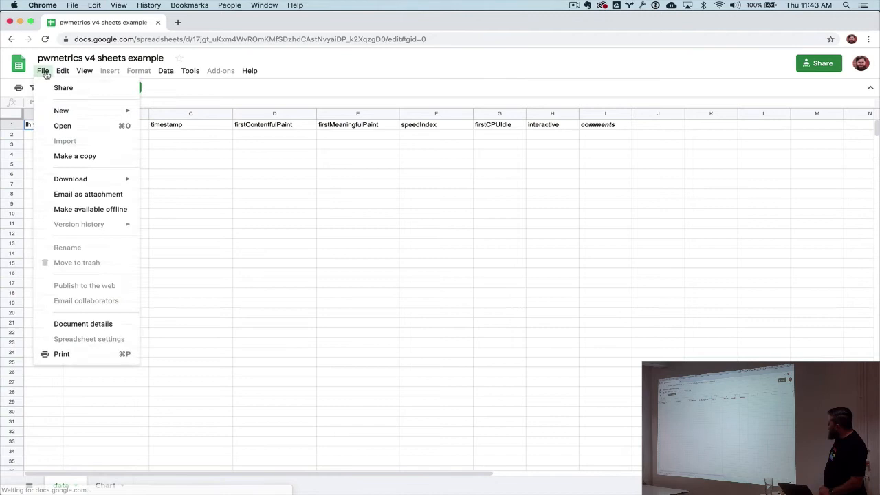
# - Make a copy of the pwmetrics v4 sheets template named for QuickTusk in My Drive
pyautogui.click(74, 156)
pyautogui.write('QuickTusk')
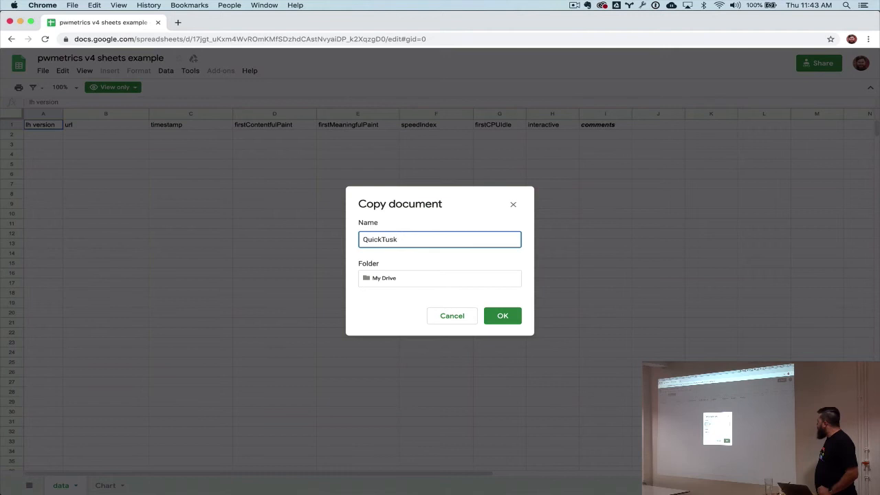
pyautogui.click(503, 315)
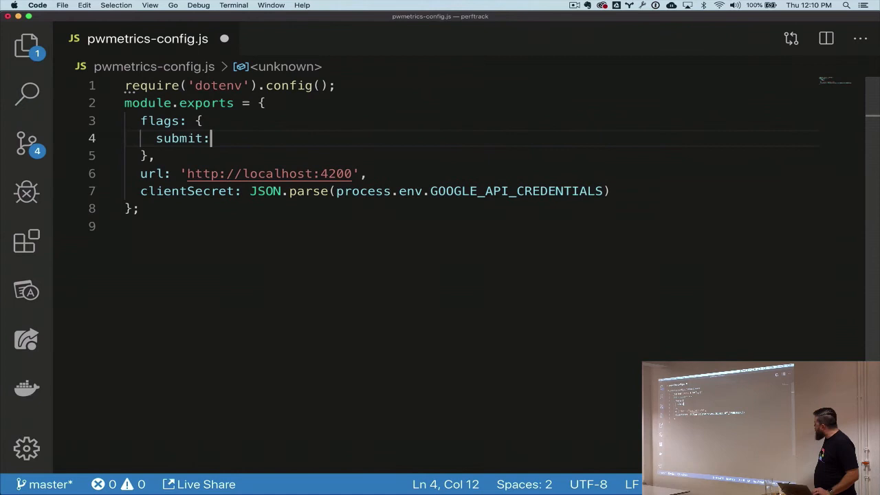
# - Set flags submit: true and a GOOGLE_SHEETS sheets block with the spreadsheetId, uploadMedian true and tableName 'data'
pyautogui.write('true')
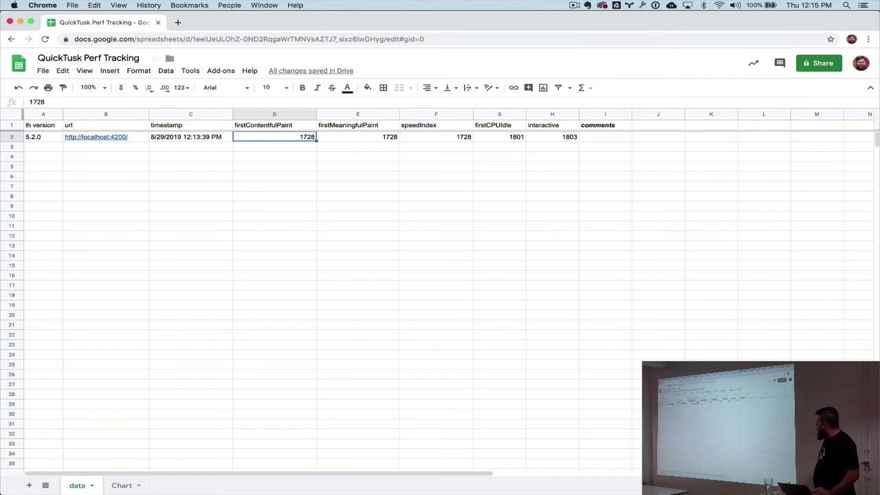
# - Check the uploaded firstContentfulPaint and interactive values in row 2, then run yarn pwmetrics again
pyautogui.click(553, 136)
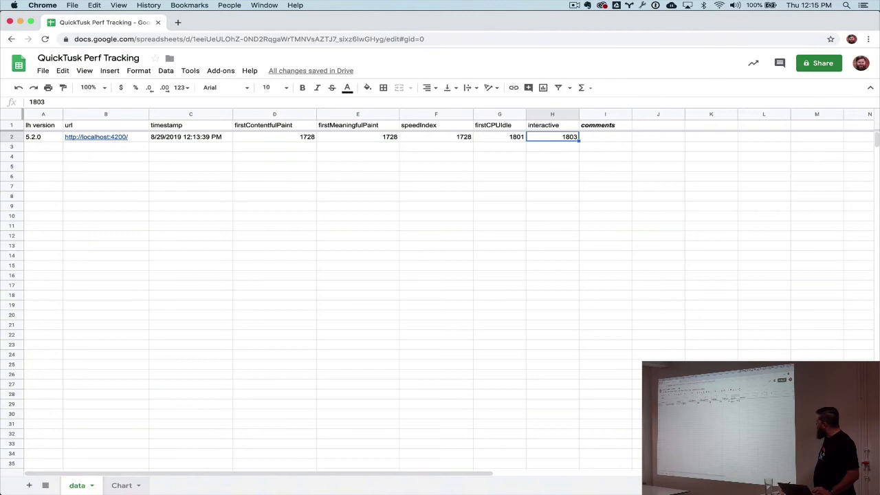
pyautogui.click(121, 485)
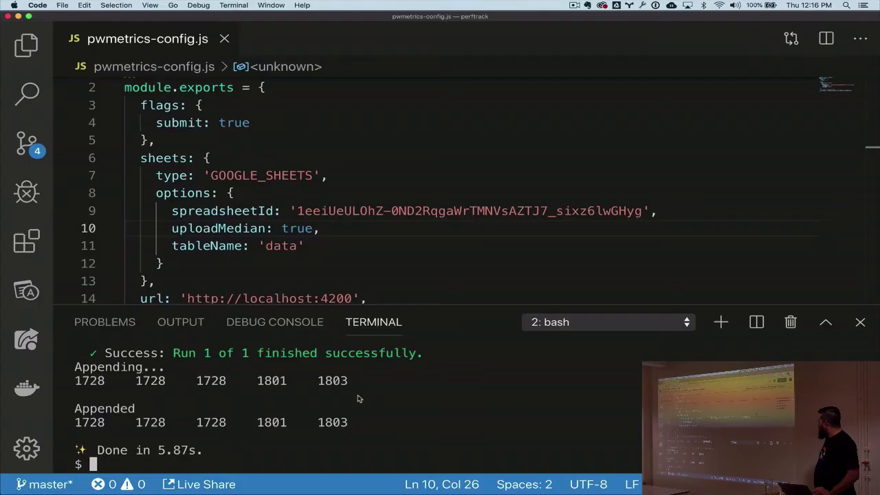
pyautogui.write('yarn pwmetrics')
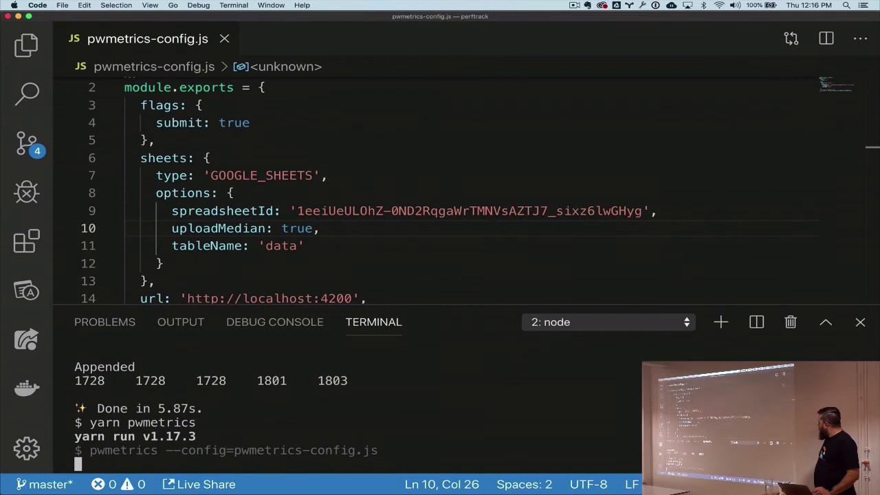